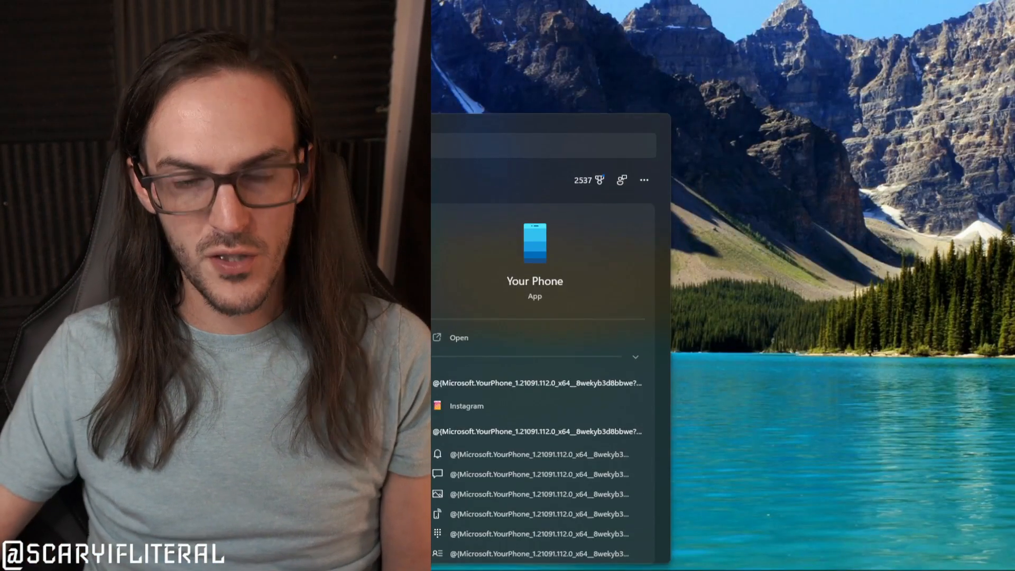
Launch Your Phone and view its linked devices, Surface Duo (default) and Z Fold2.
left_click(458, 337)
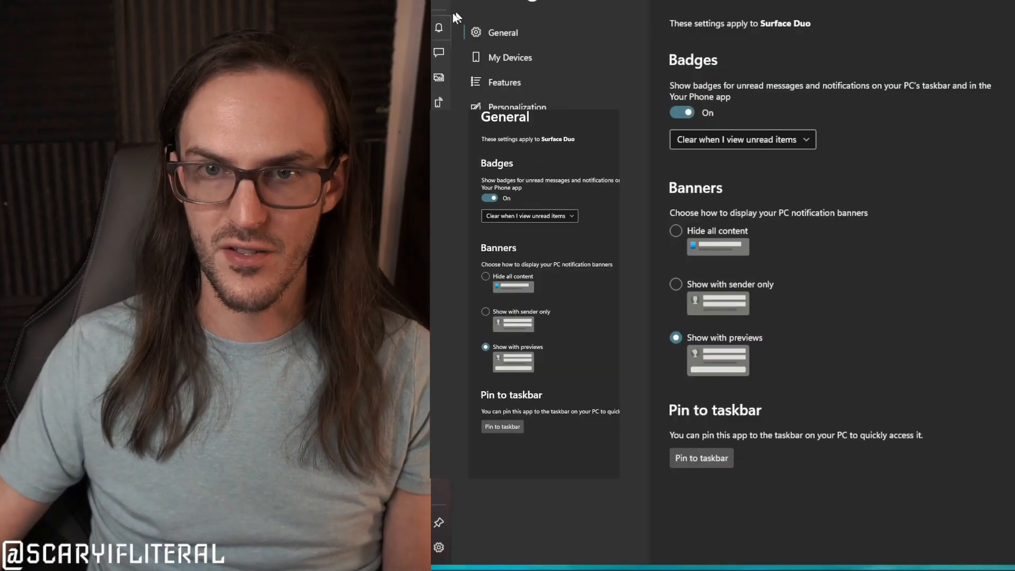
left_click(510, 57)
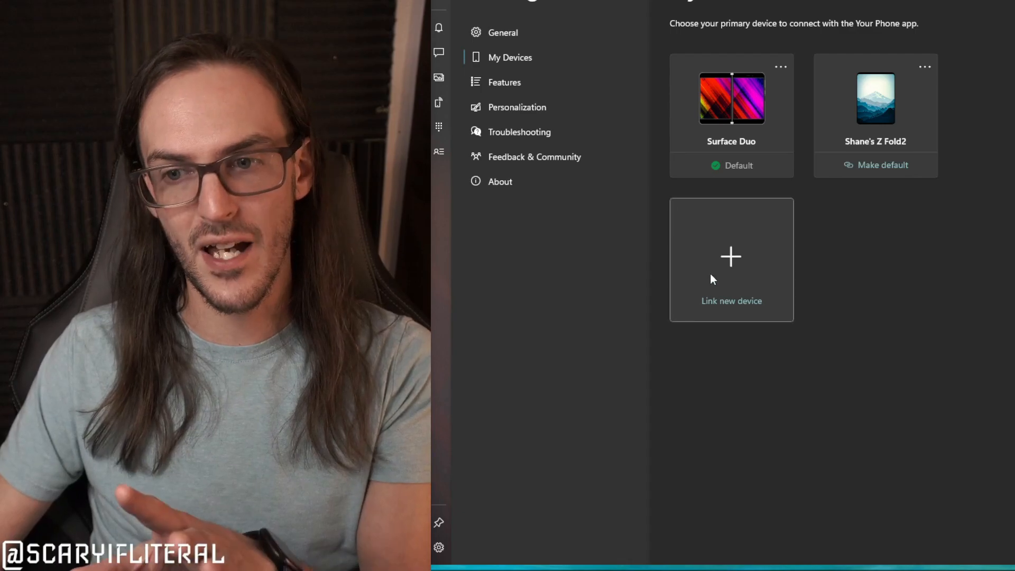
Start linking a new device and continue with the signed-in account.
left_click(730, 259)
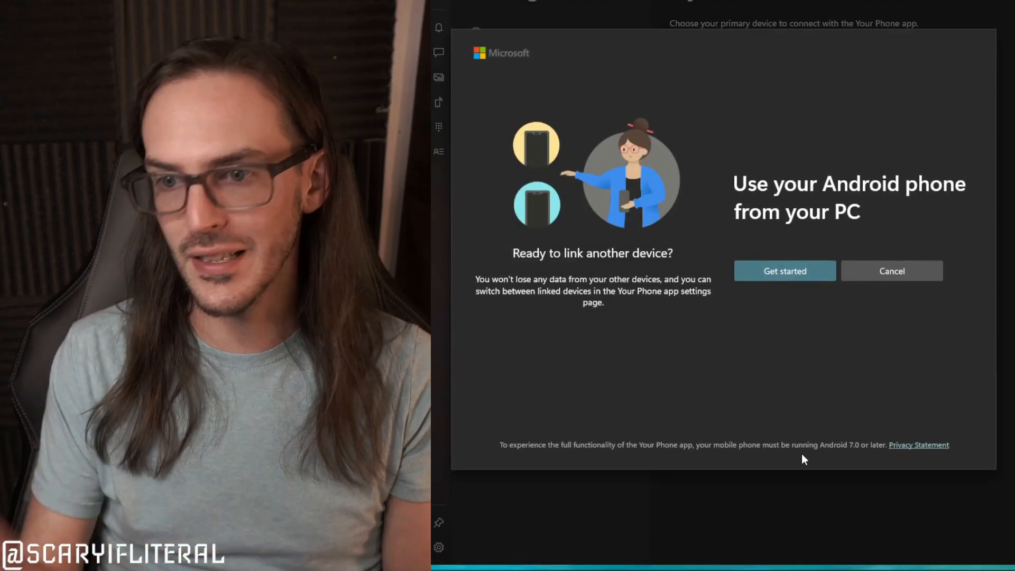
left_click(784, 270)
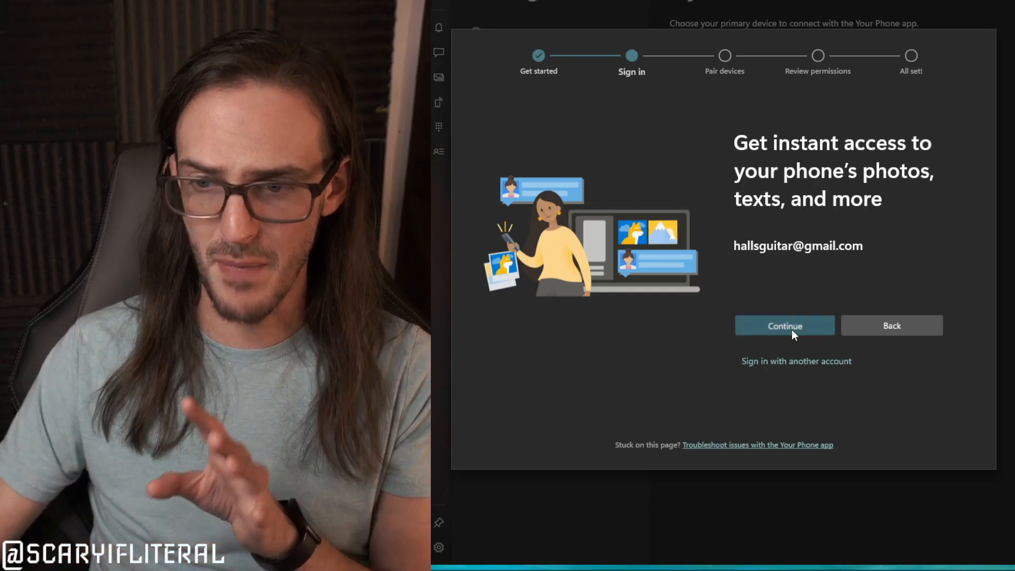
left_click(784, 326)
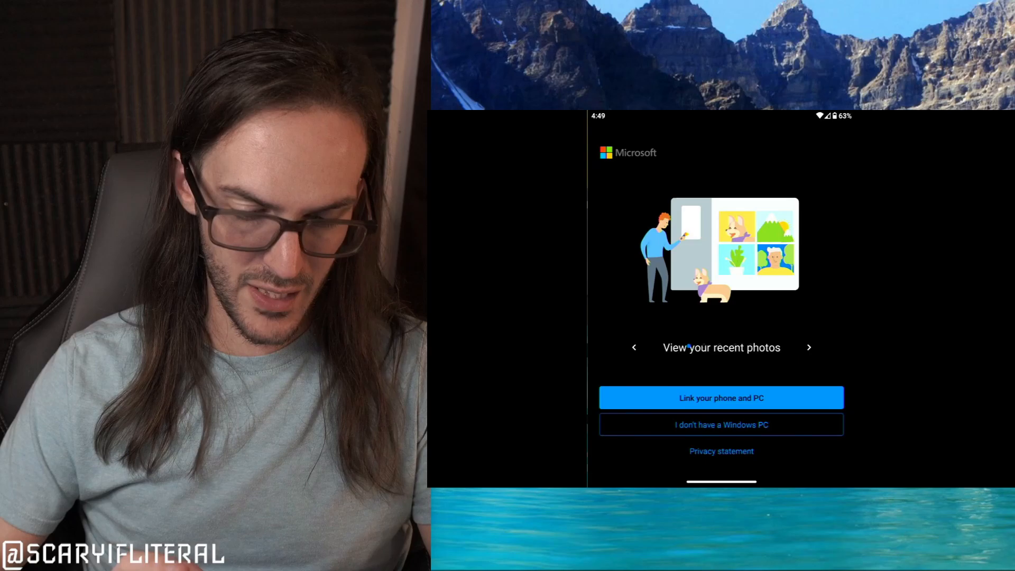
On the phone, start linking to the PC, confirm the QR step, and allow camera access.
left_click(721, 398)
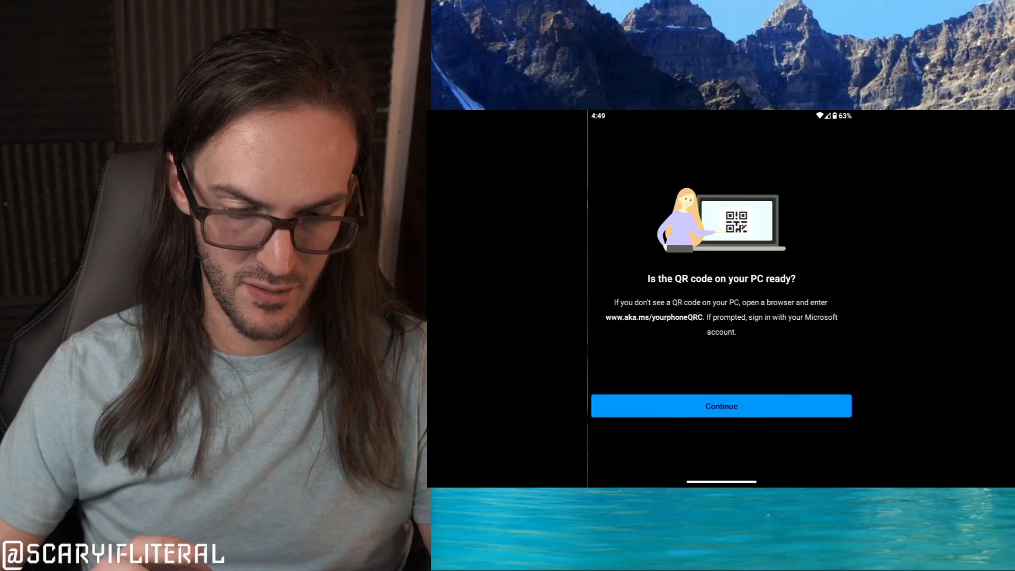
left_click(720, 406)
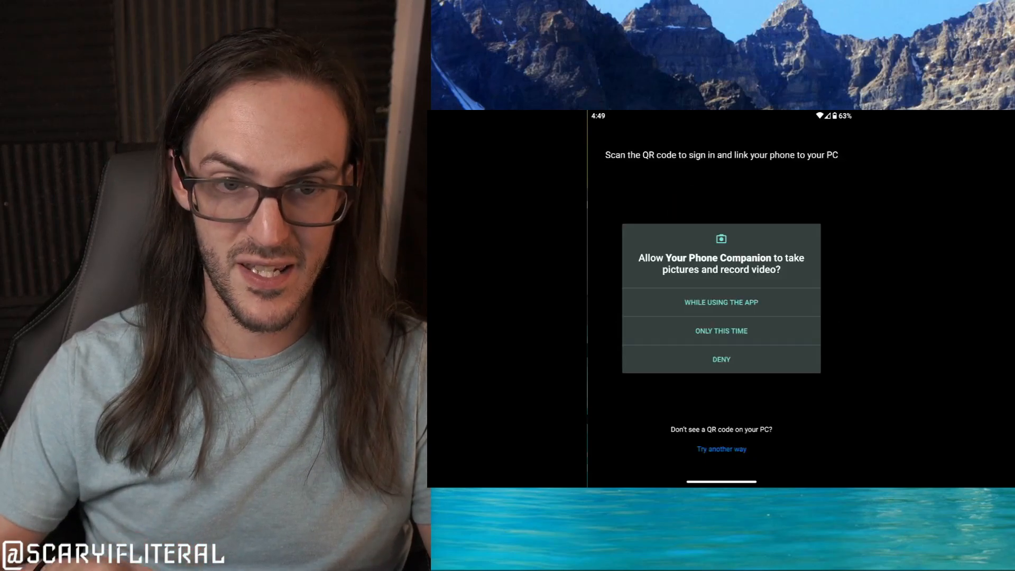
left_click(721, 302)
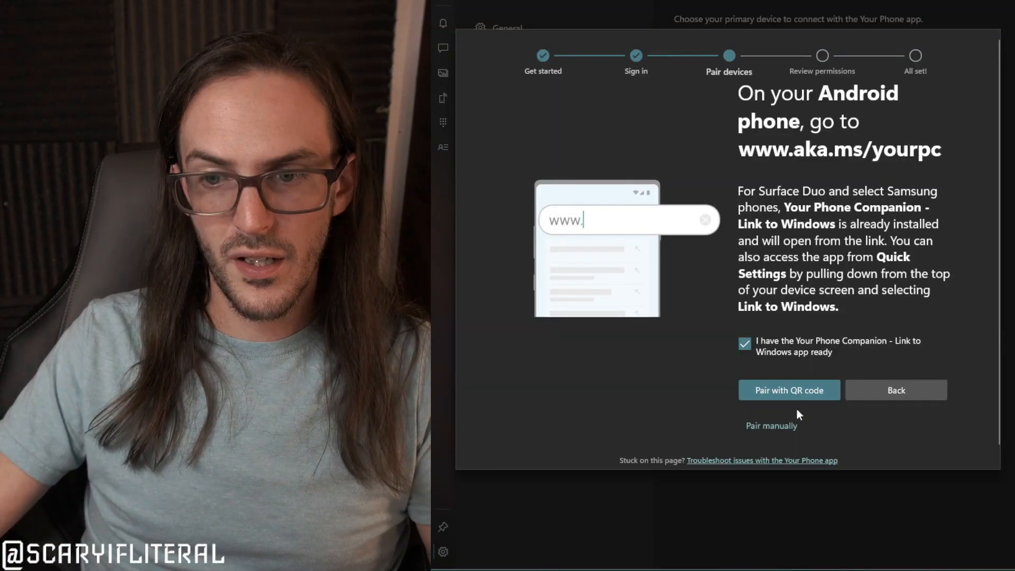
Show the pairing QR code on the PC, scan it, then close it.
left_click(789, 390)
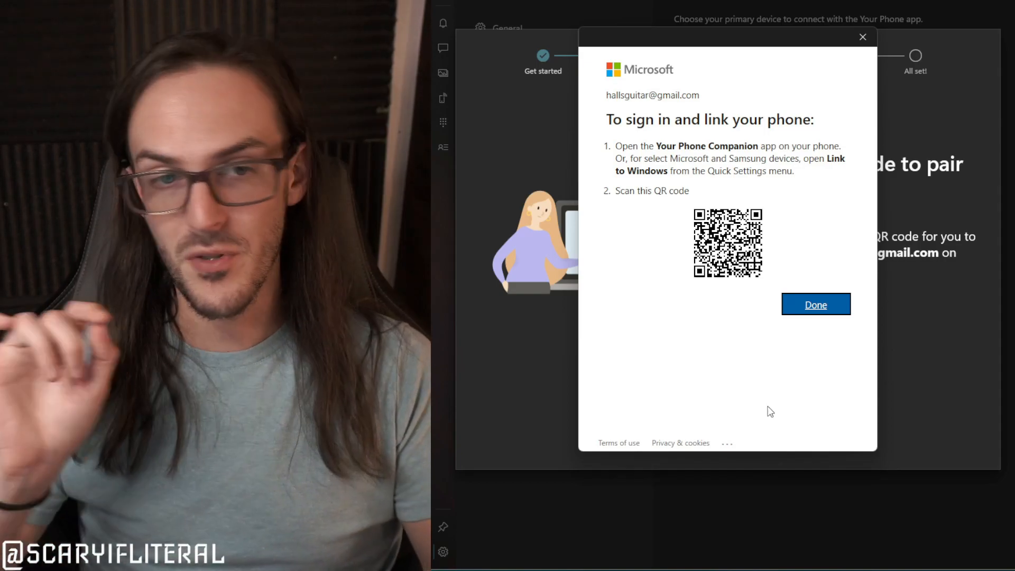
left_click(815, 304)
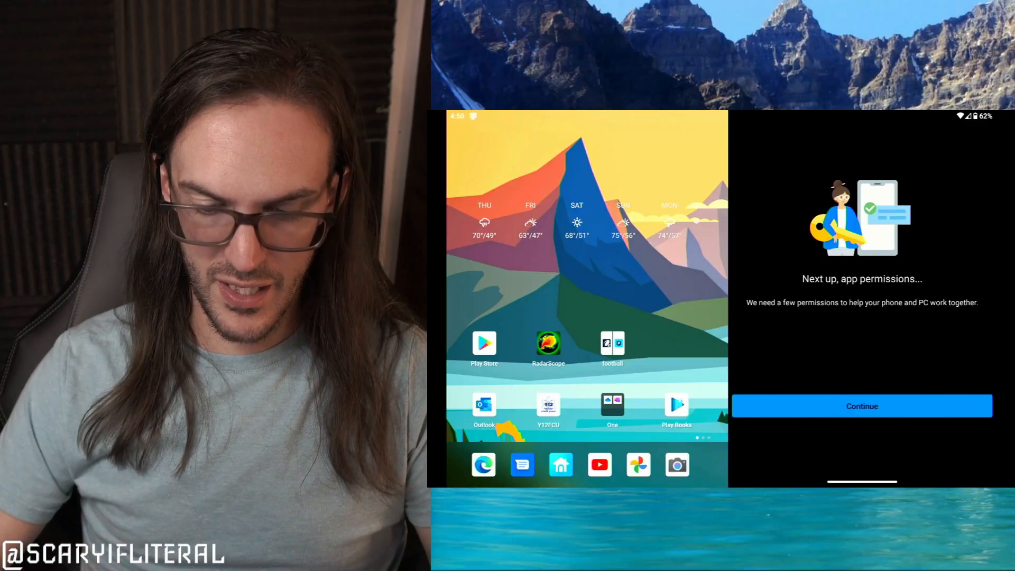
Grant SMS access and always-run-in-background permission, then finish the phone setup.
left_click(862, 406)
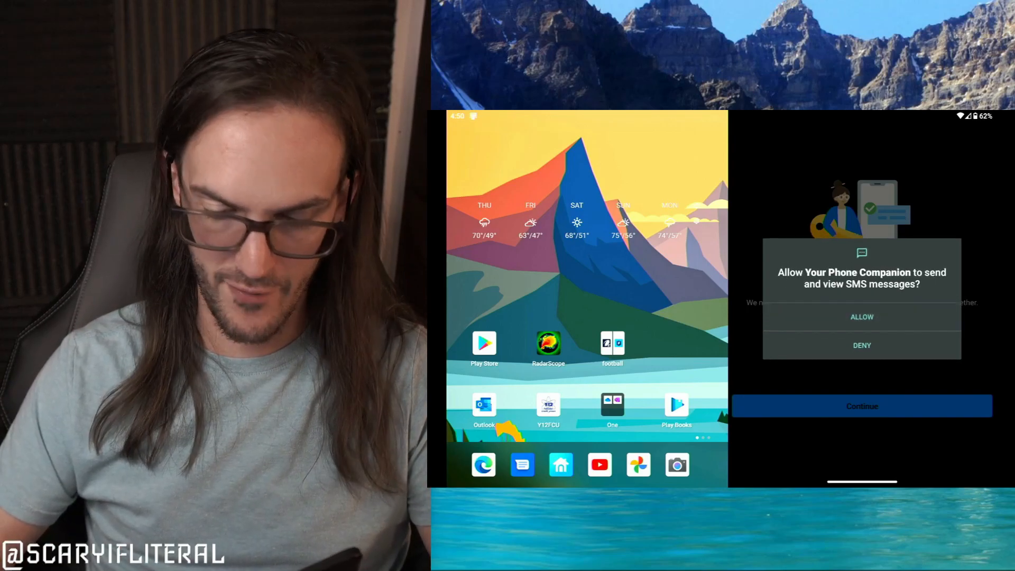
left_click(862, 317)
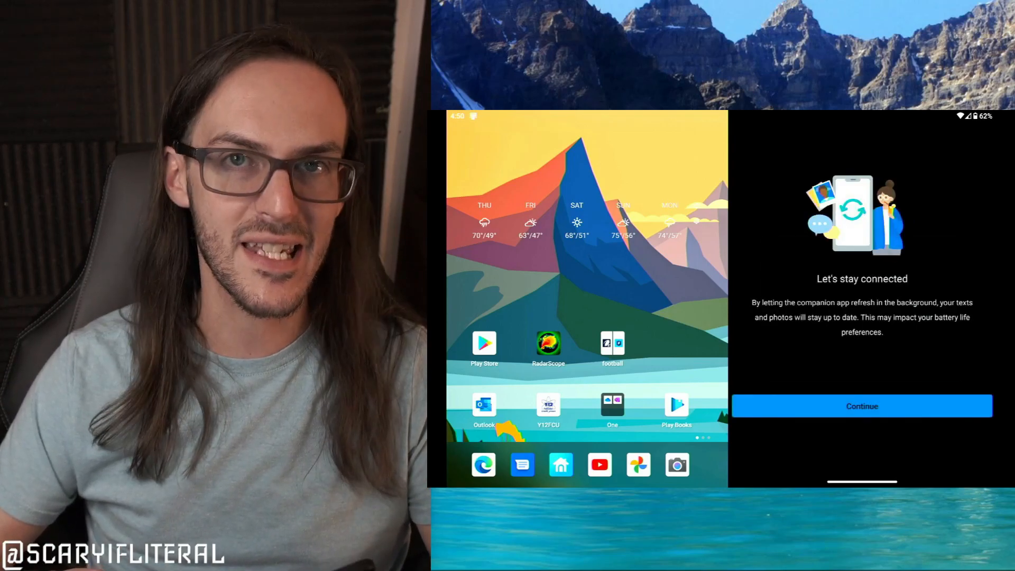
left_click(861, 406)
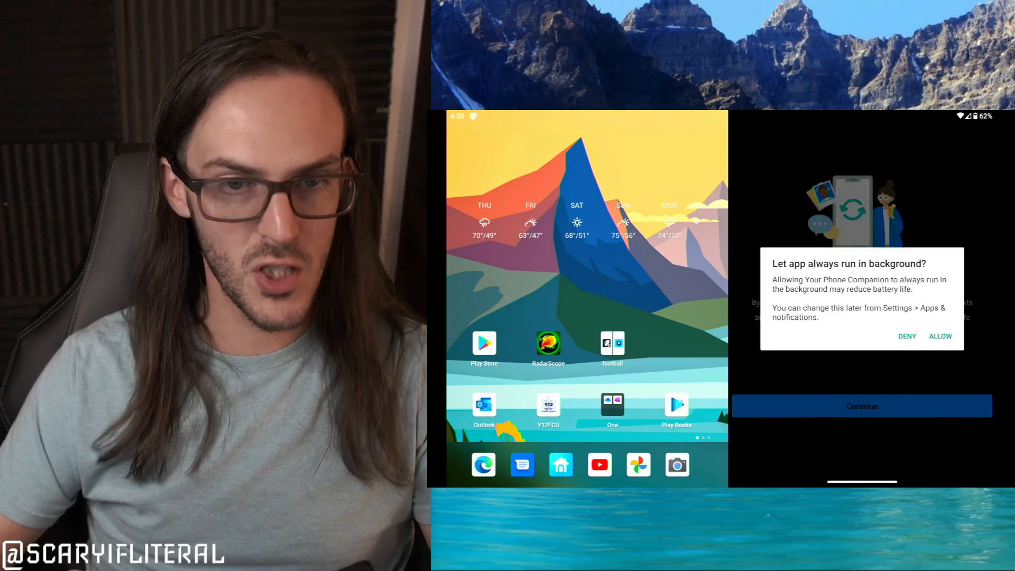
left_click(940, 337)
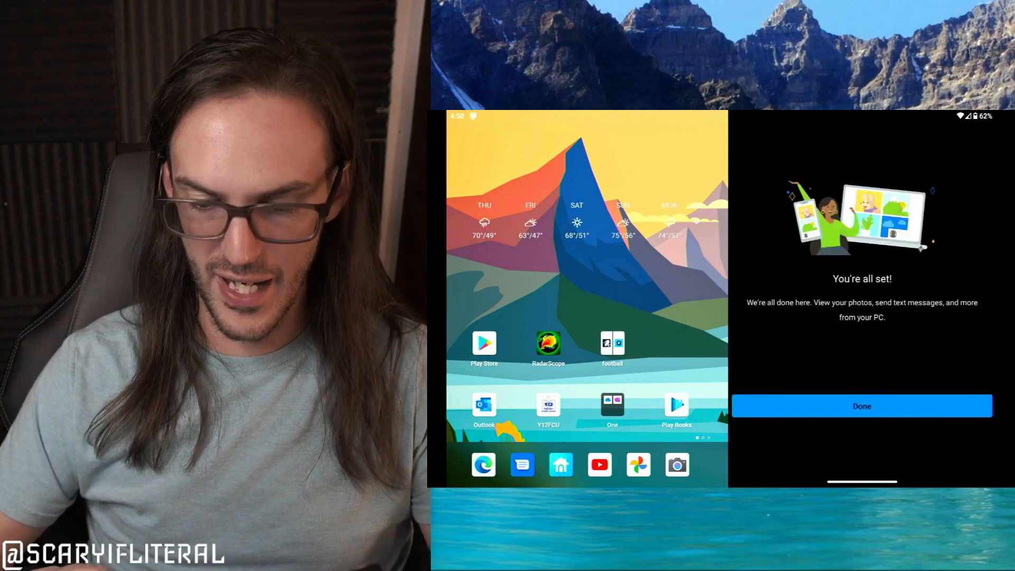
left_click(861, 406)
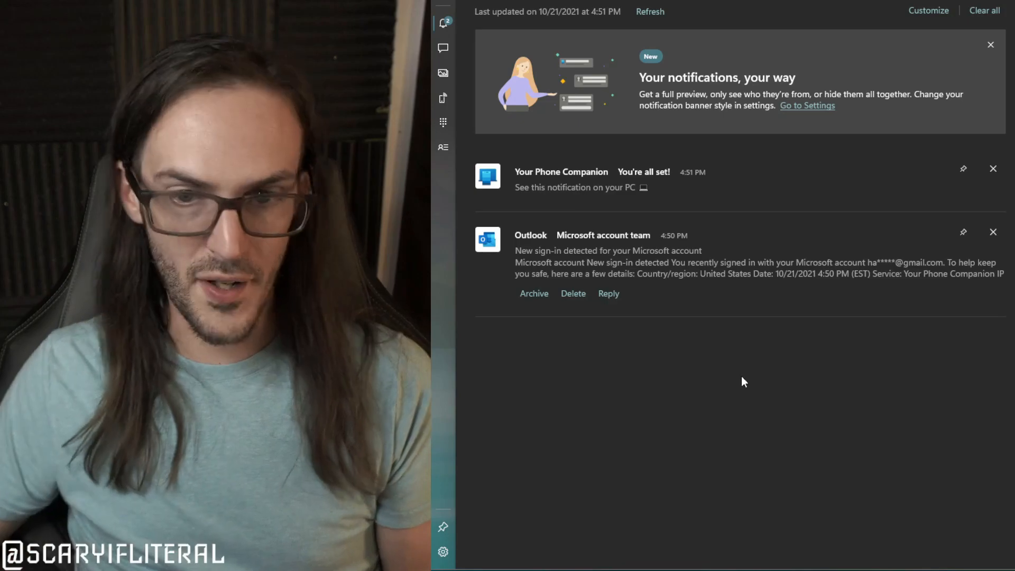
mouse_move(992, 232)
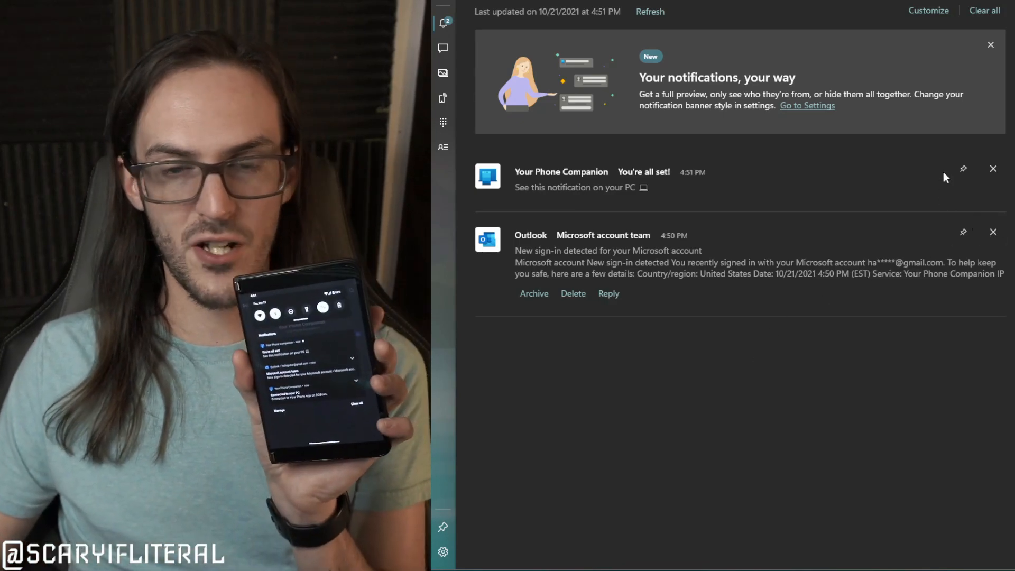
Dismiss the "You're all set!" and sign-in notifications, then browse Messages, Photos and Phone screen.
left_click(992, 169)
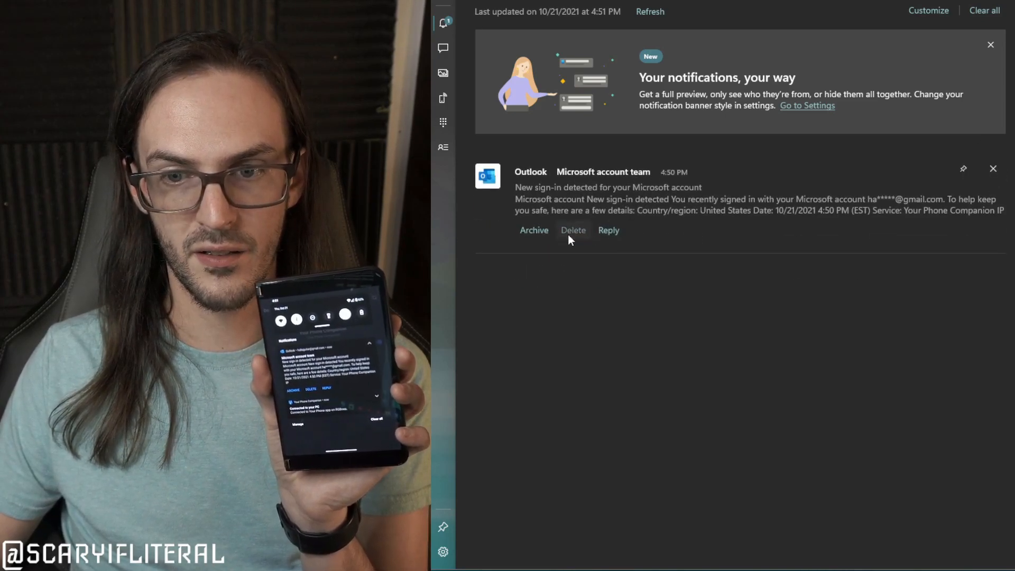
left_click(574, 230)
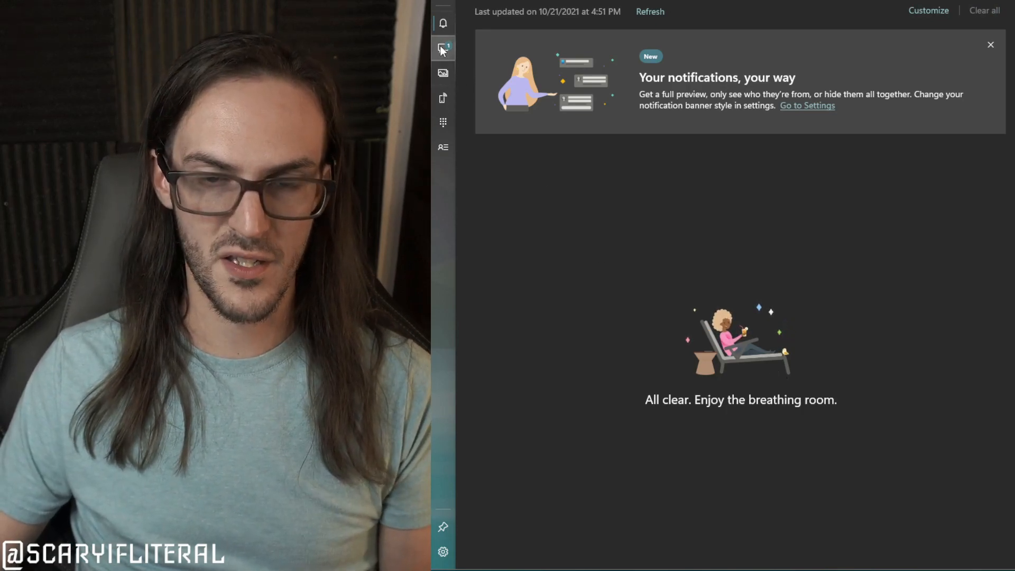
left_click(443, 48)
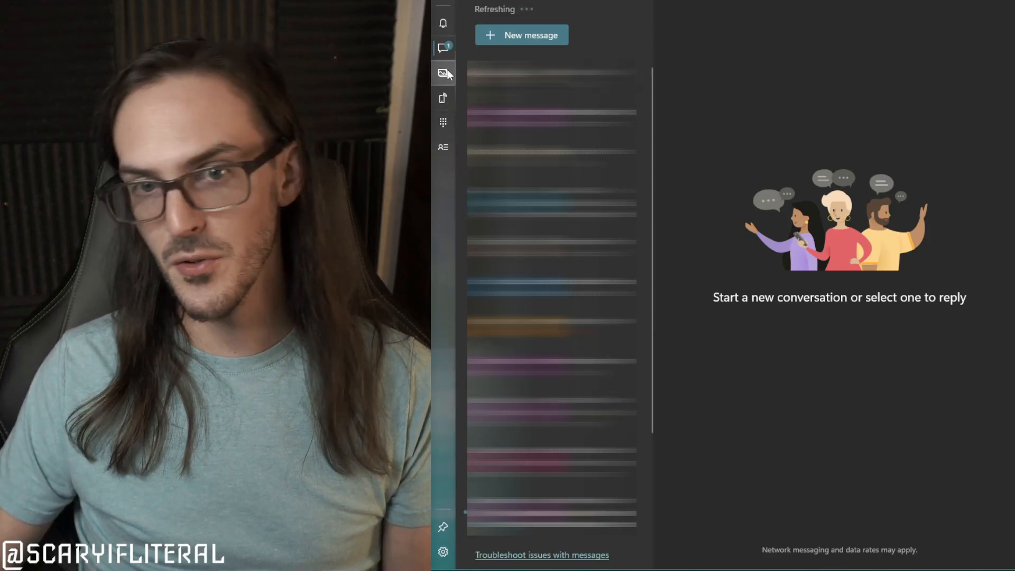
left_click(443, 74)
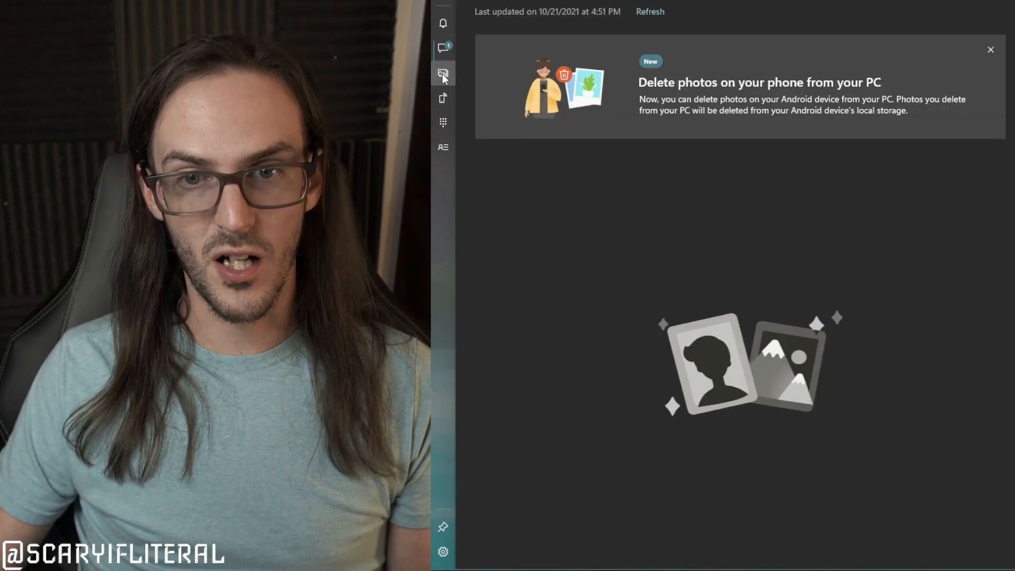
left_click(989, 49)
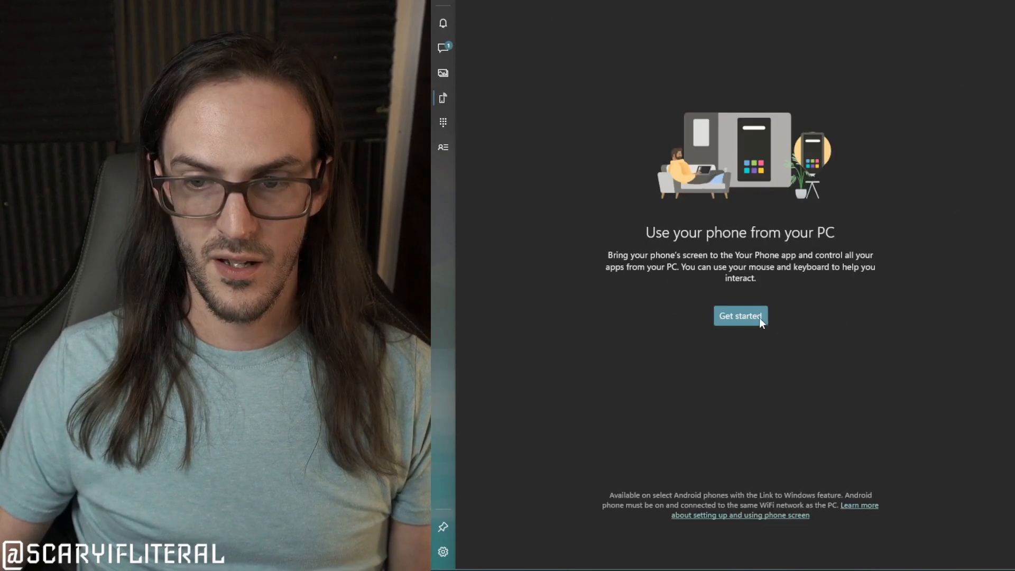
Mirror the Surface Duo's home screen live on the PC, then go to Calls.
left_click(740, 316)
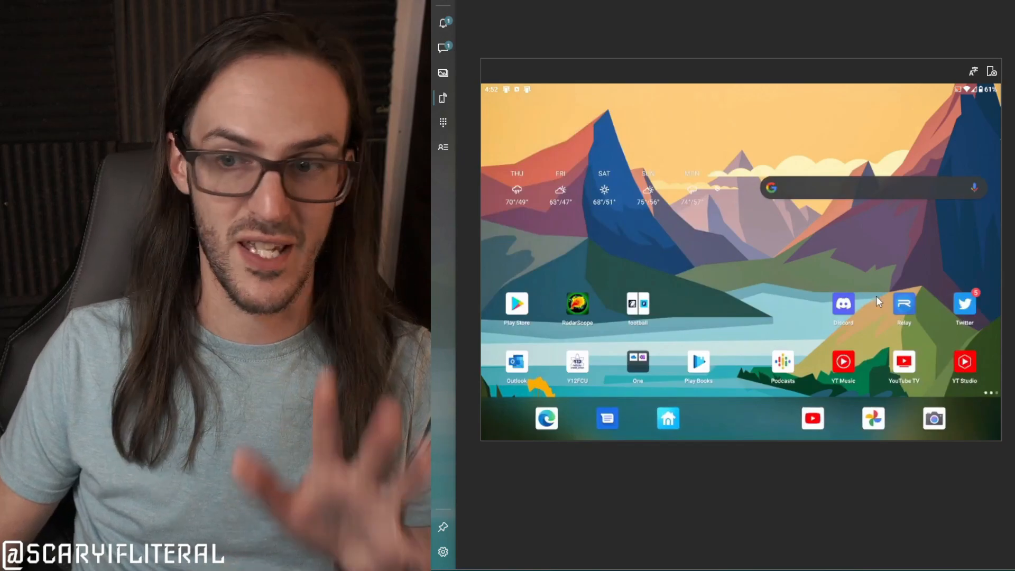
left_click(964, 305)
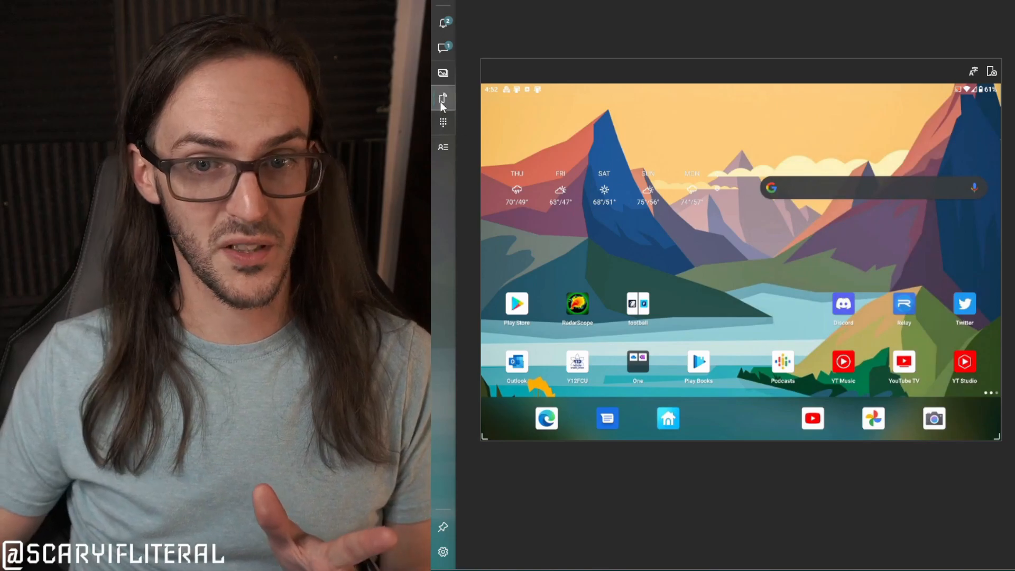
left_click(444, 98)
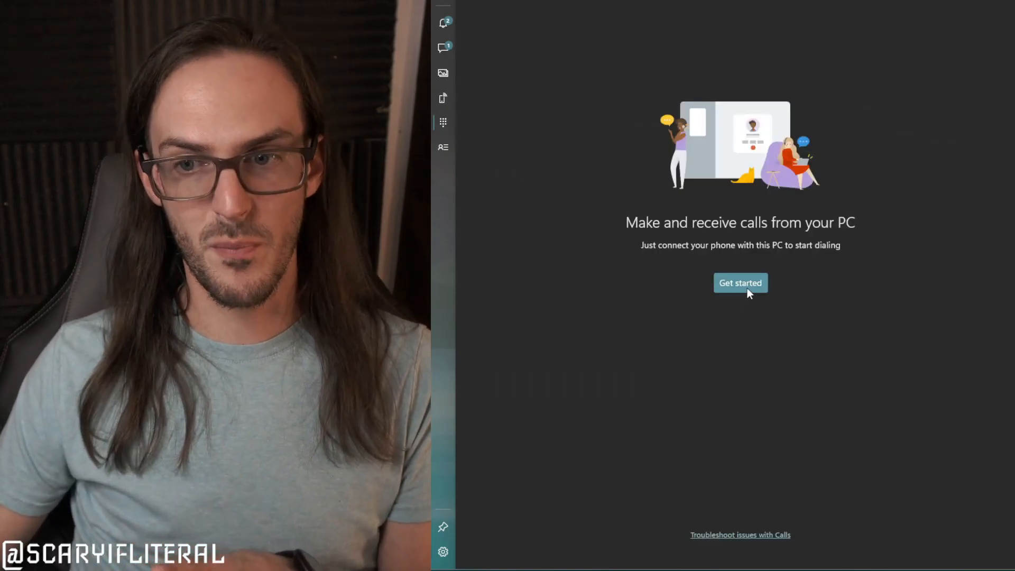
Return to the Notifications page, now showing no phone notifications.
left_click(740, 283)
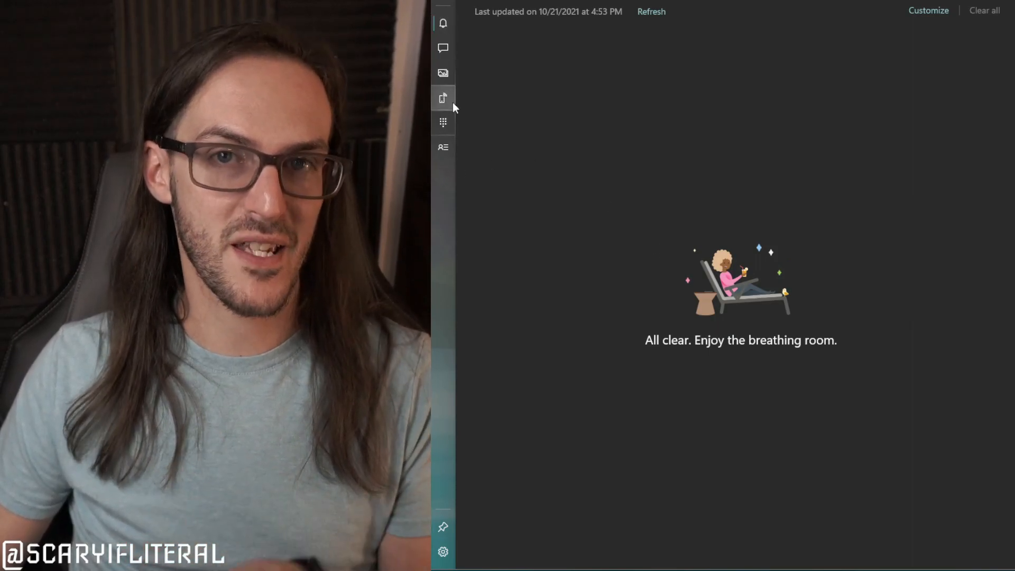
mouse_move(443, 98)
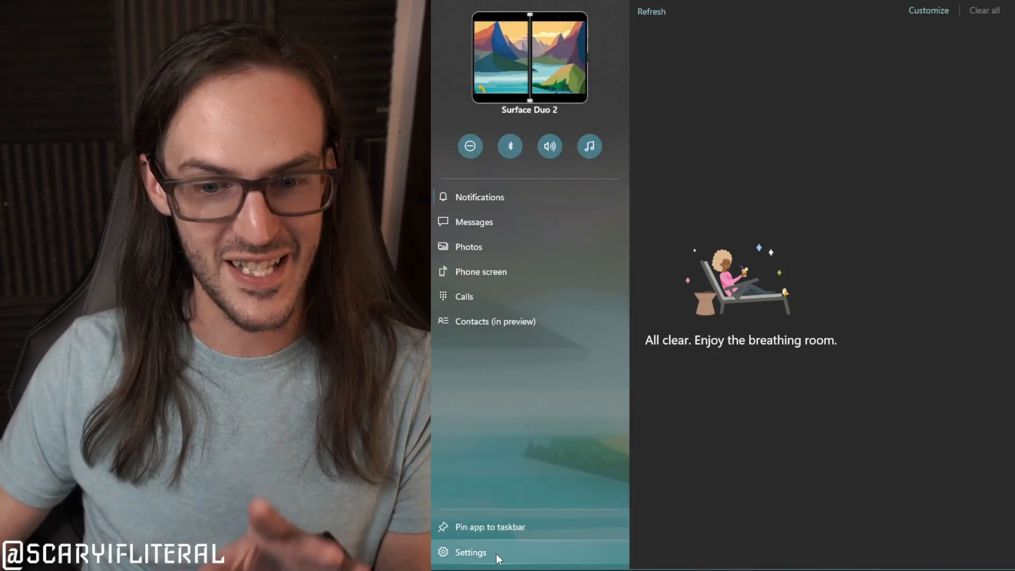
Check the devices list in Settings, then show the phone's All apps view.
left_click(470, 552)
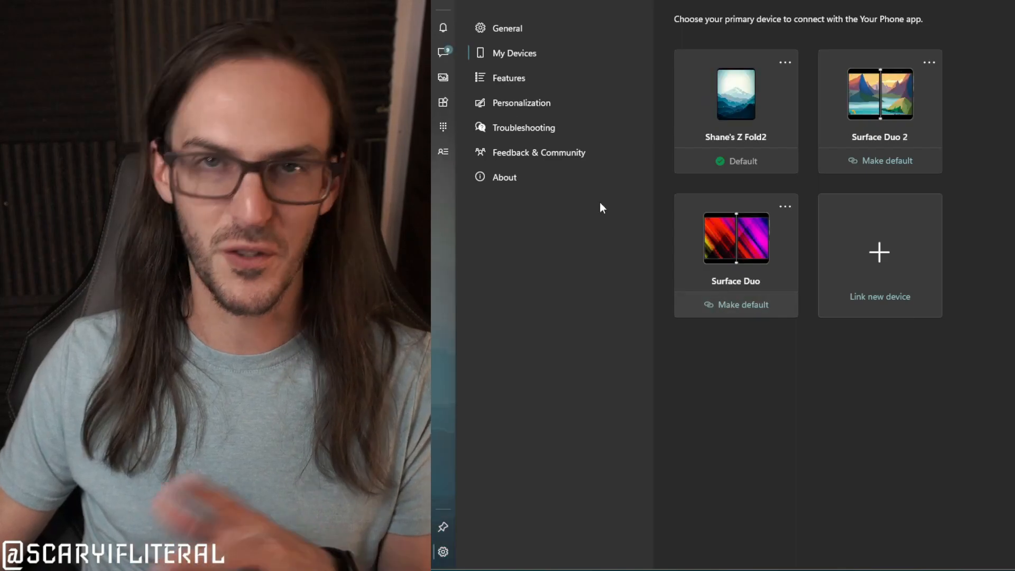
left_click(443, 103)
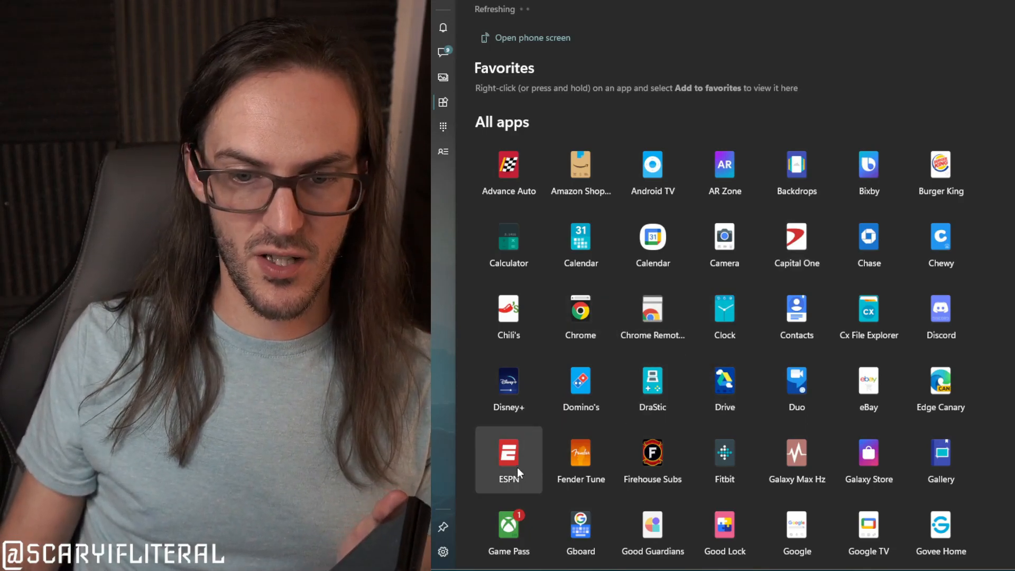
mouse_move(652, 386)
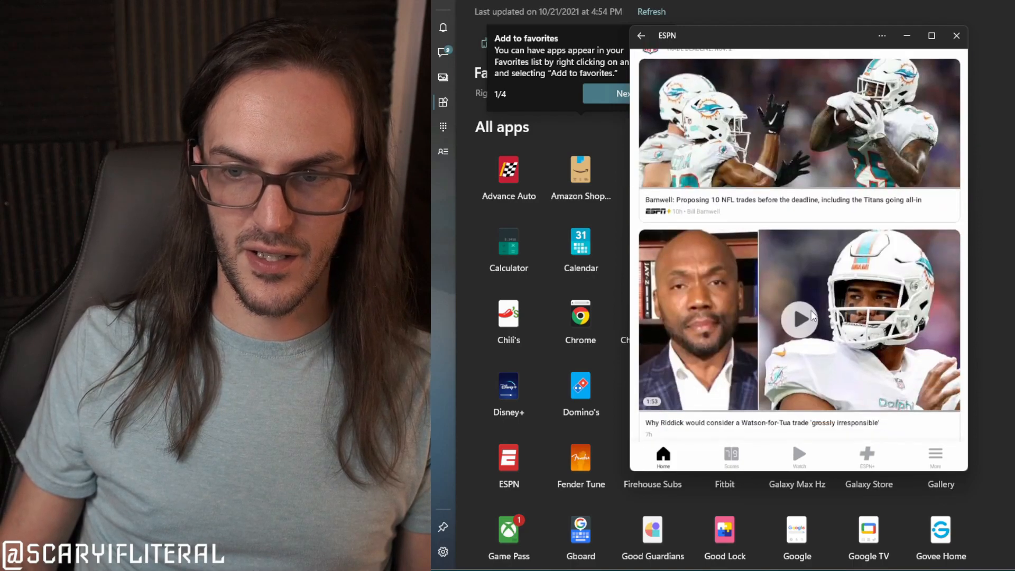
Scroll through ESPN news stories in the app's own PC window.
scroll("down", 3)
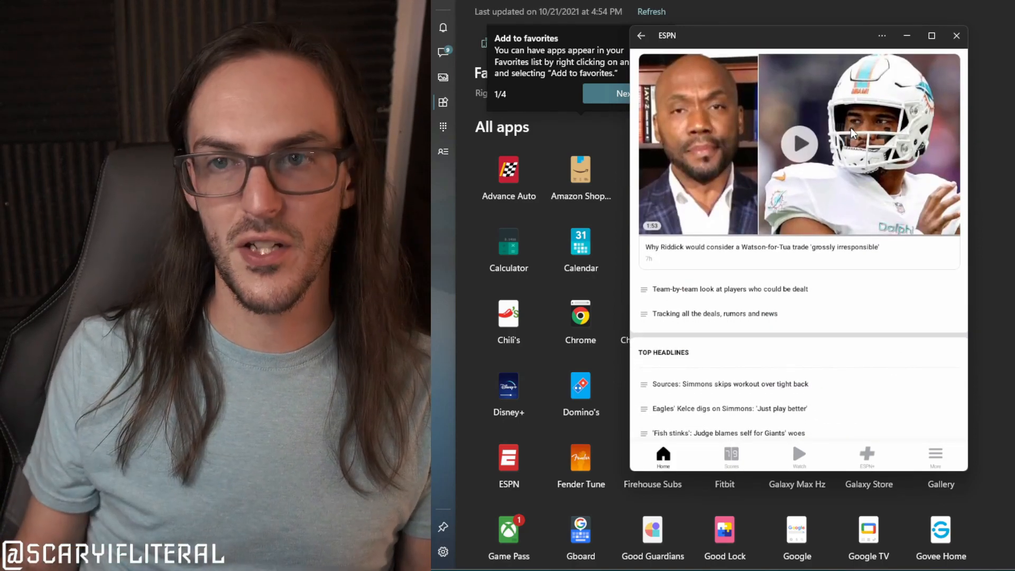